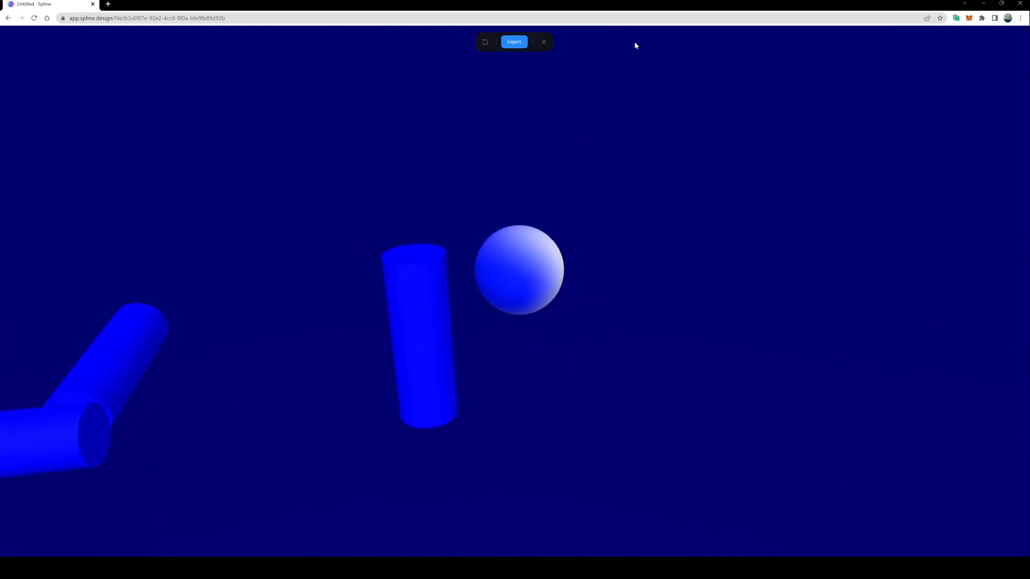
Step: Exit the play preview and select the cylinder, then the sphere, in the layers panel
left_click(544, 41)
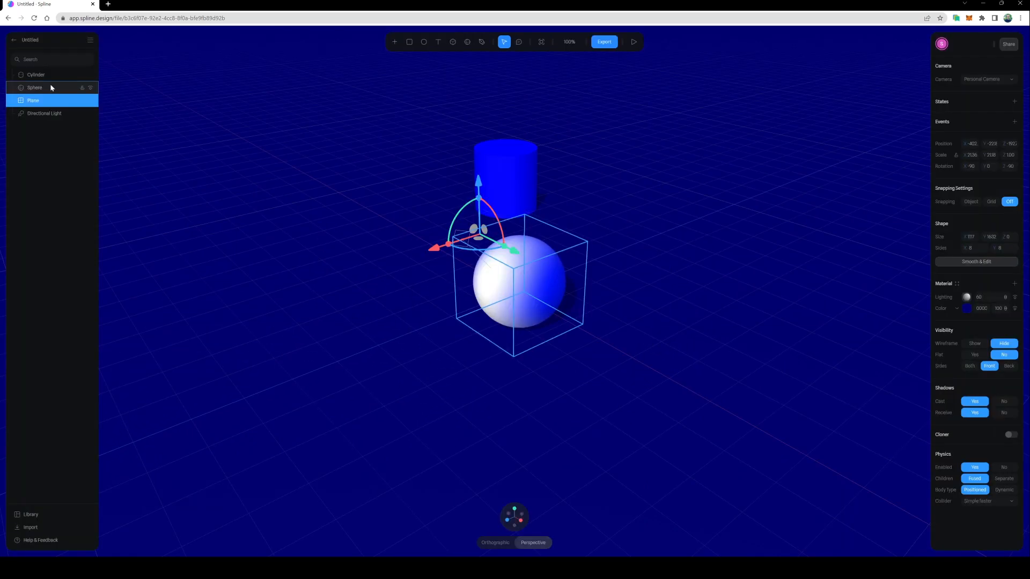
left_click(36, 74)
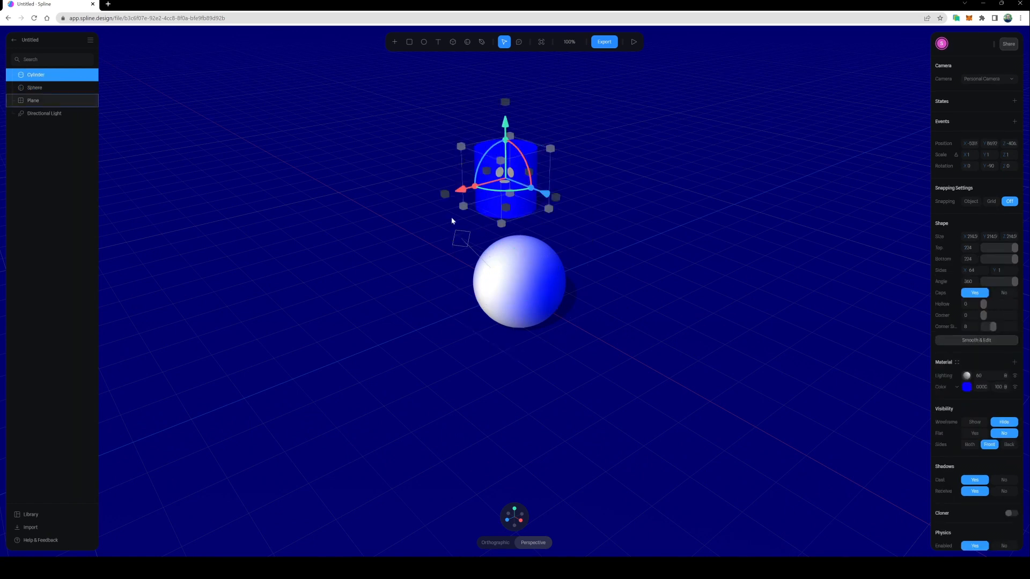
left_click(35, 87)
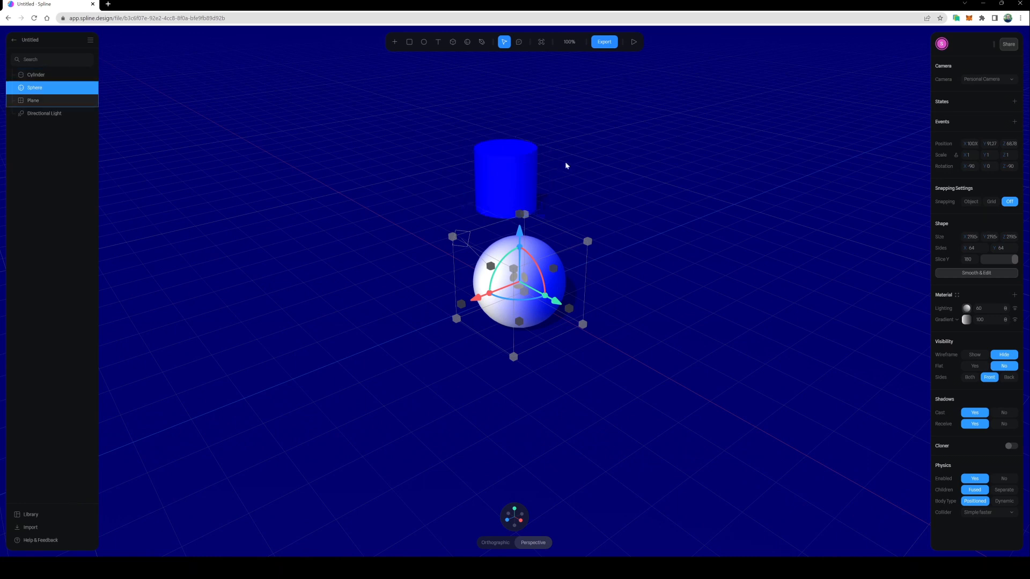
mouse_move(907, 216)
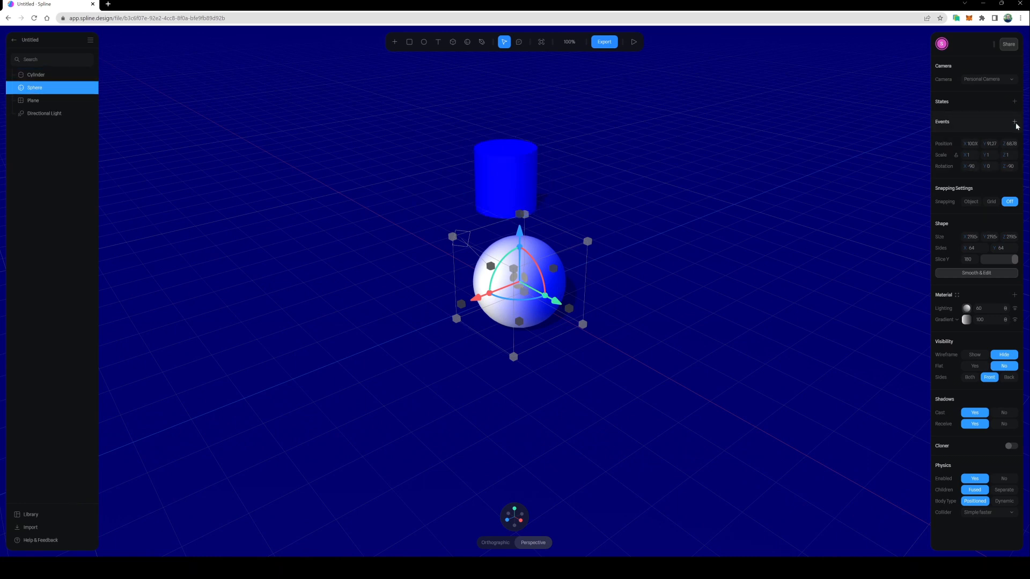
Step: Add an event to the sphere with the Game Controls trigger and close its editor
left_click(1015, 122)
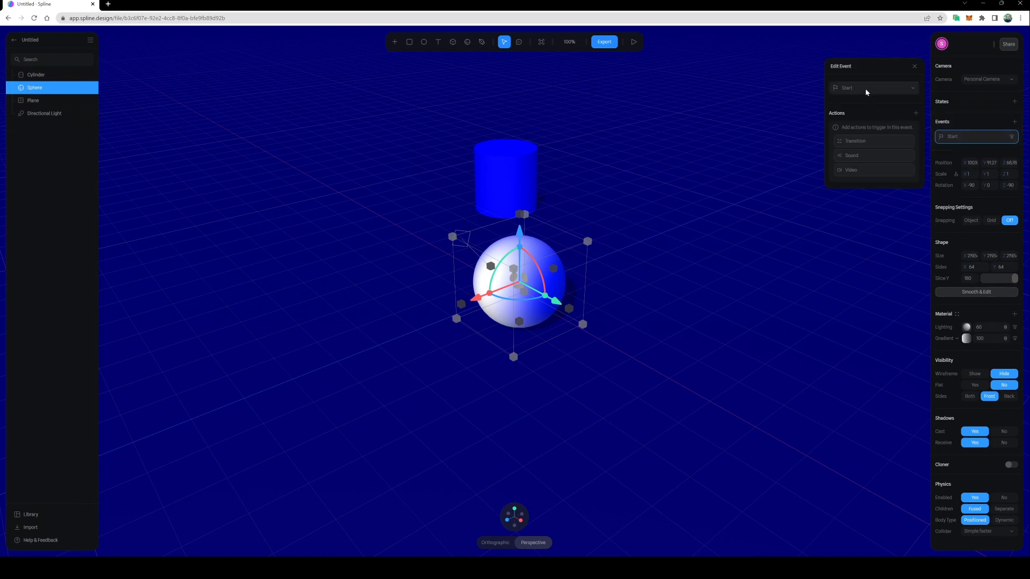
left_click(874, 88)
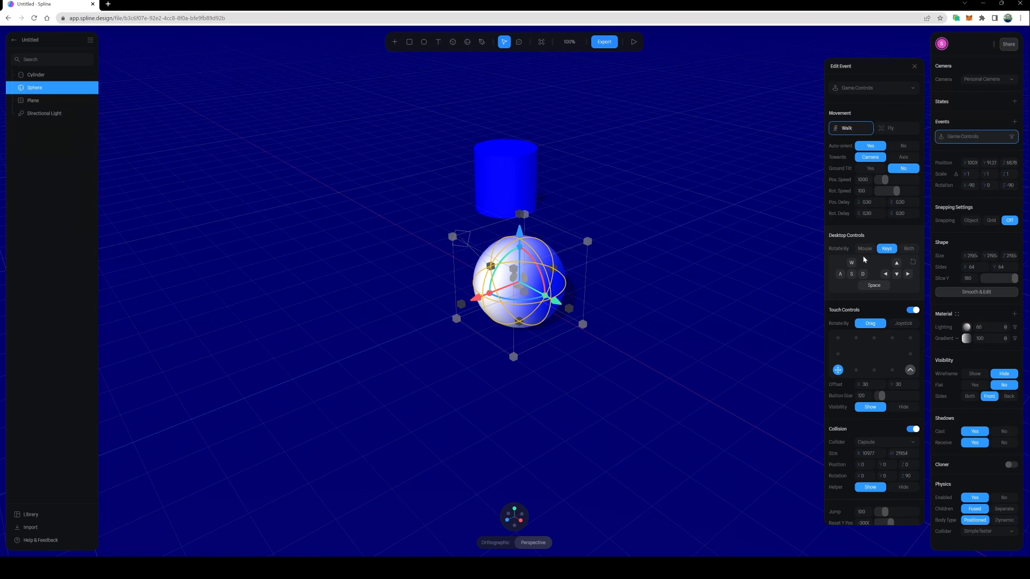
mouse_move(866, 436)
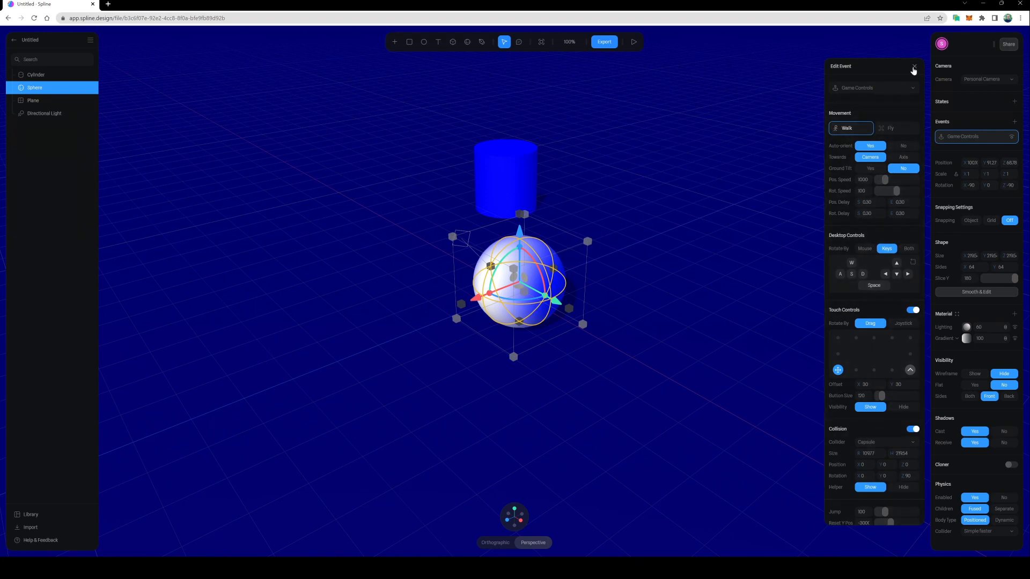
left_click(913, 68)
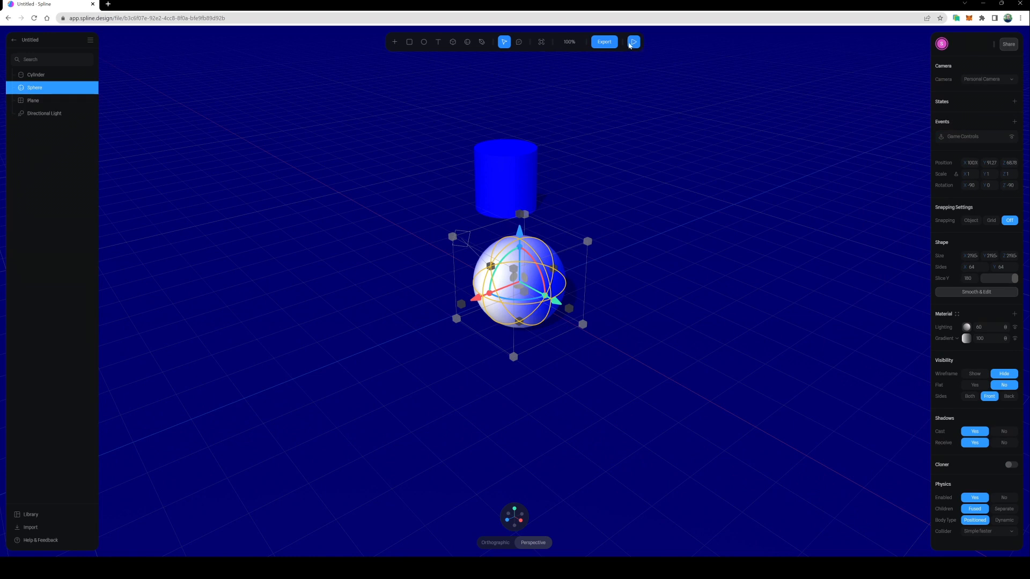
left_click(633, 41)
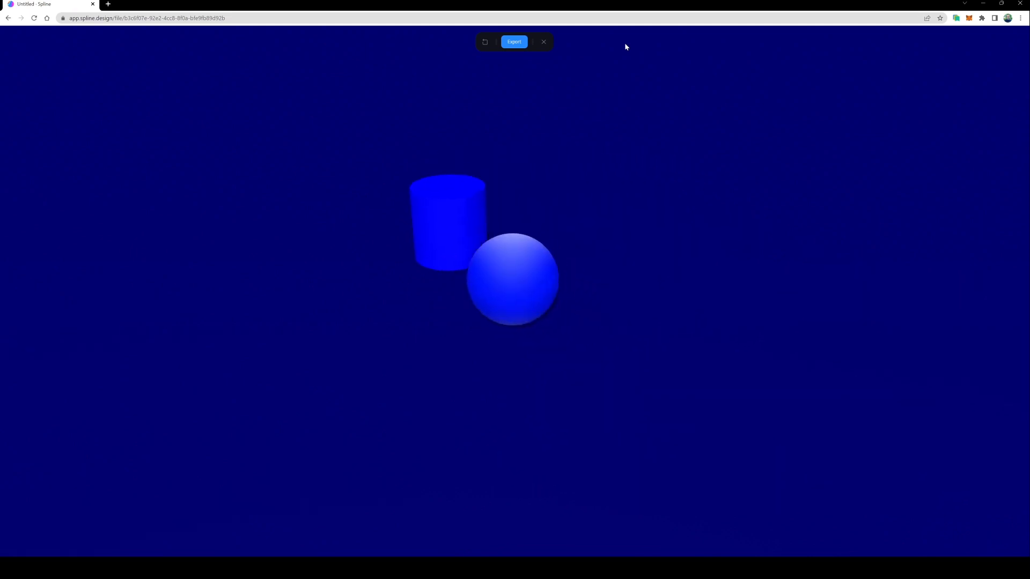
left_click(544, 41)
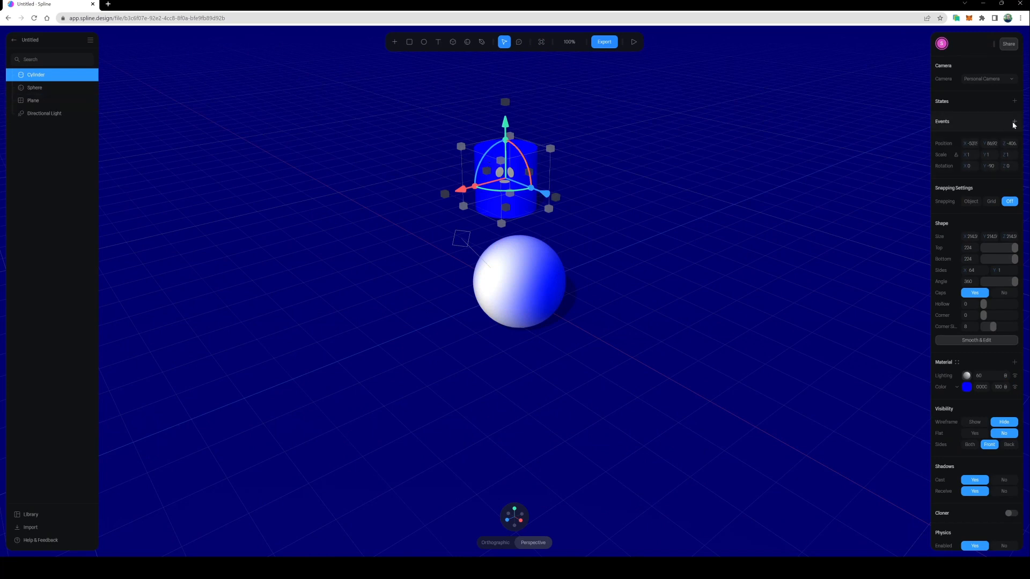
Step: Add an event to the cylinder triggered by Collision with the character
left_click(1016, 120)
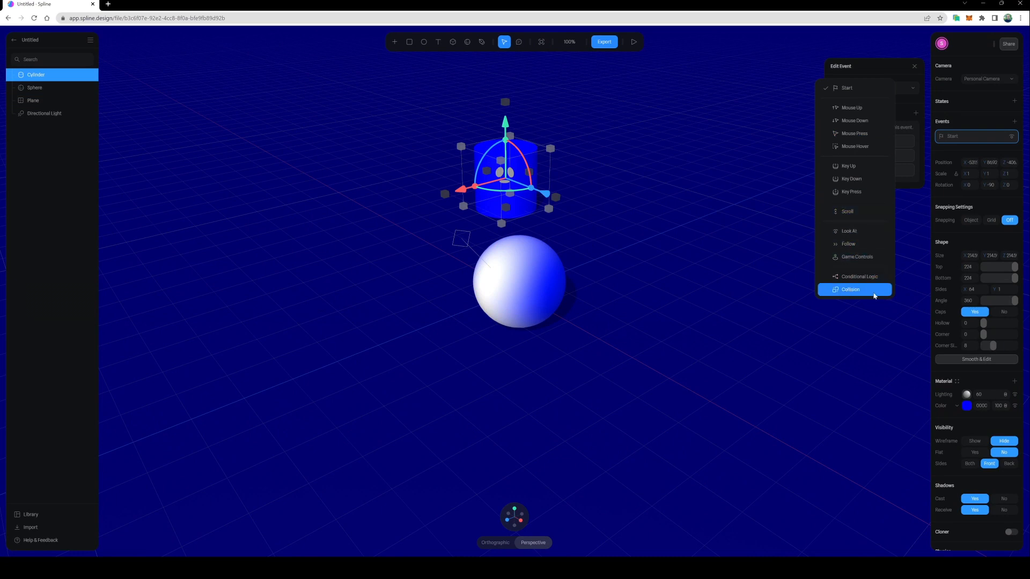
mouse_move(840, 296)
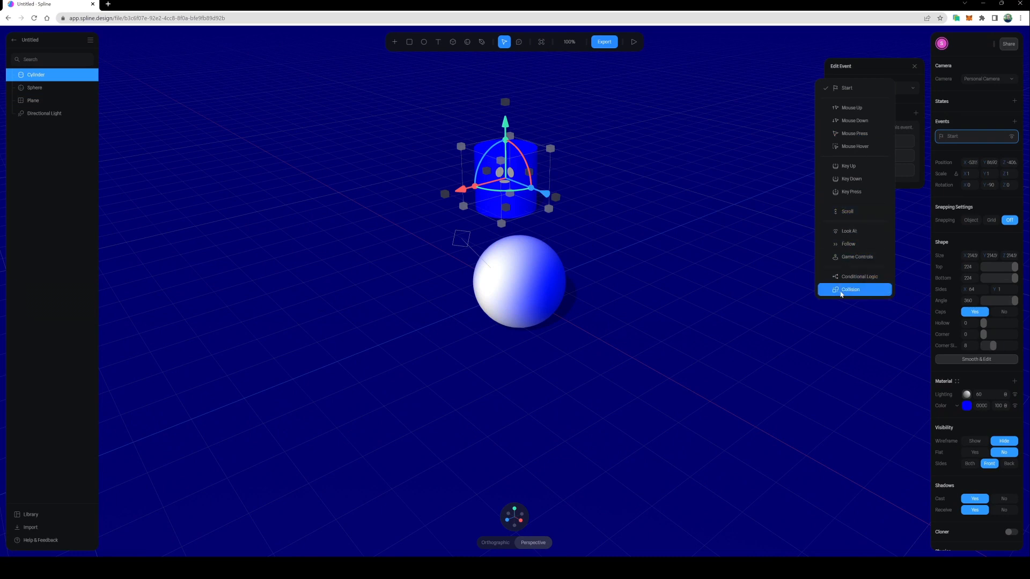
left_click(851, 290)
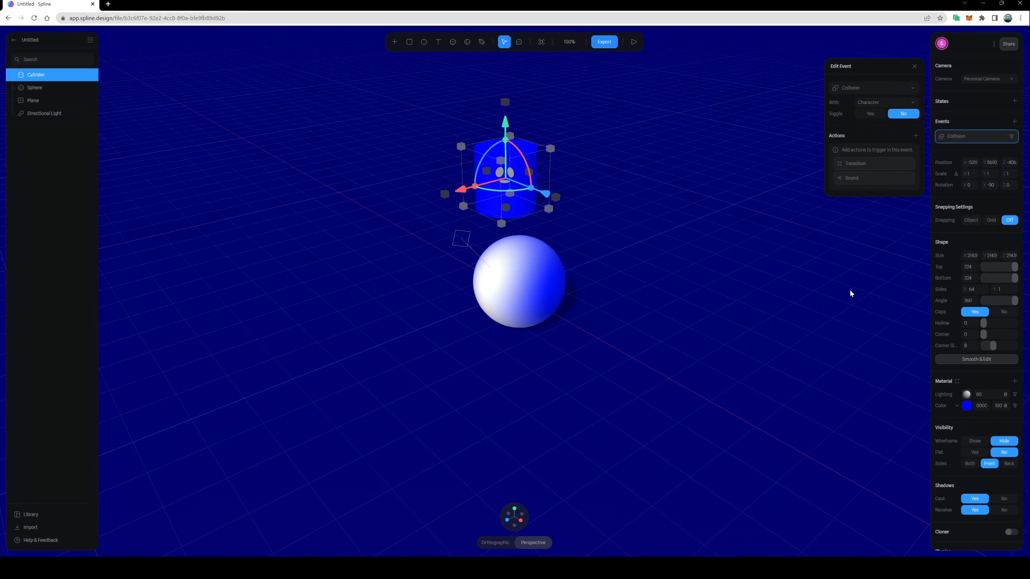
left_click(32, 100)
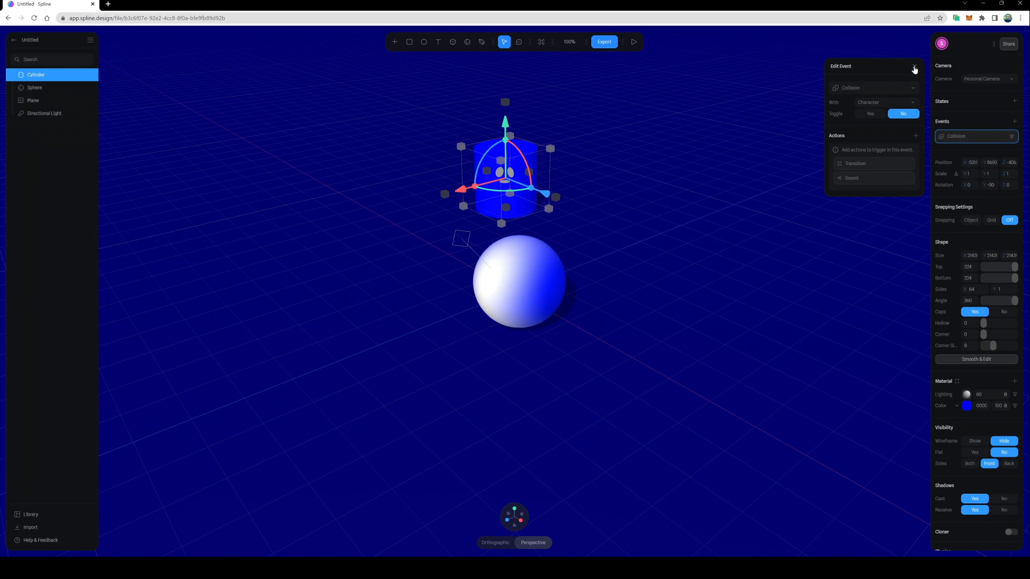
Step: Close the cylinder's Collision event editor, leaving the event listed
left_click(633, 41)
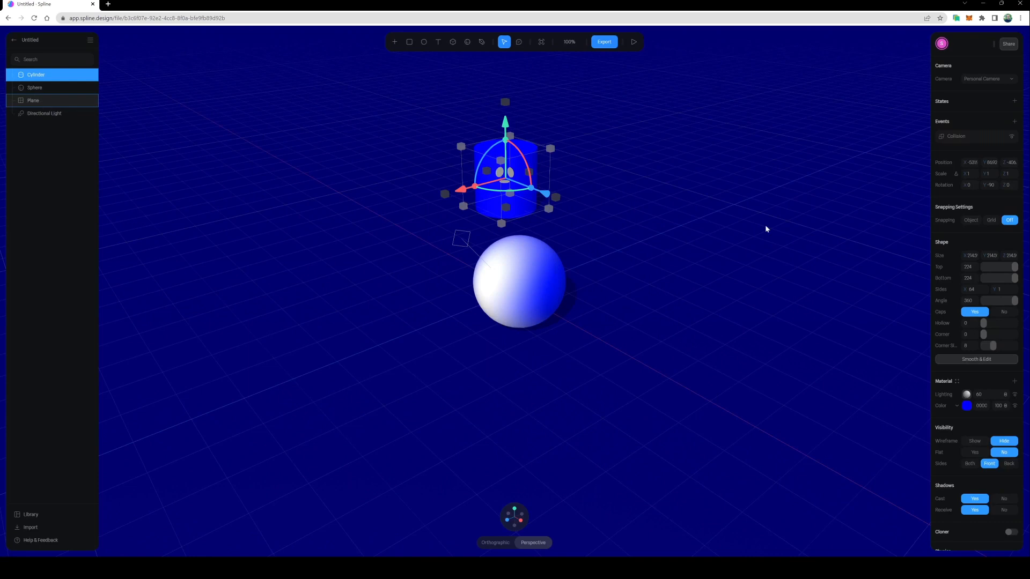
mouse_move(893, 213)
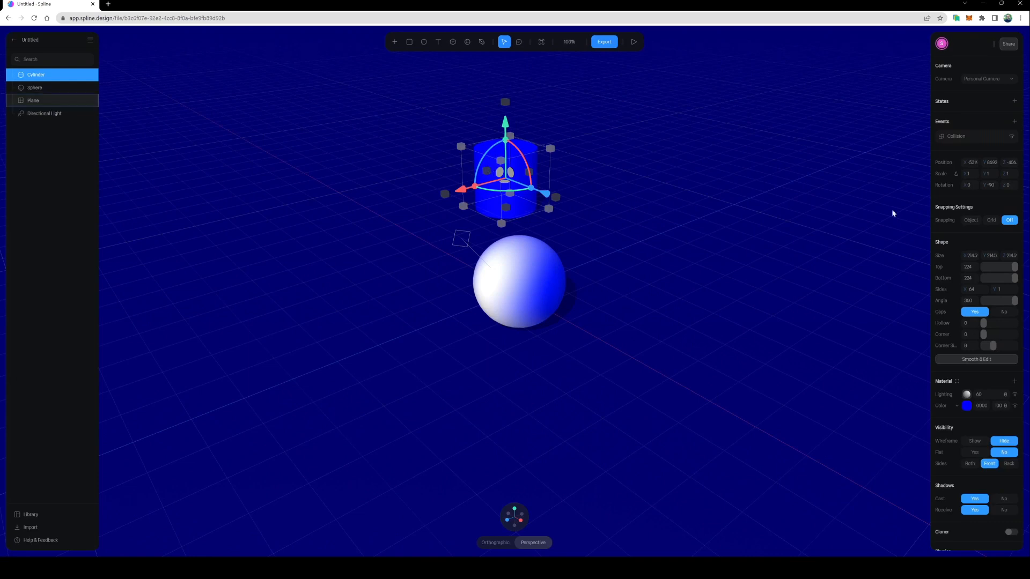
Step: Set the cylinder's physics Body Type to Dynamic
scroll("down", 3)
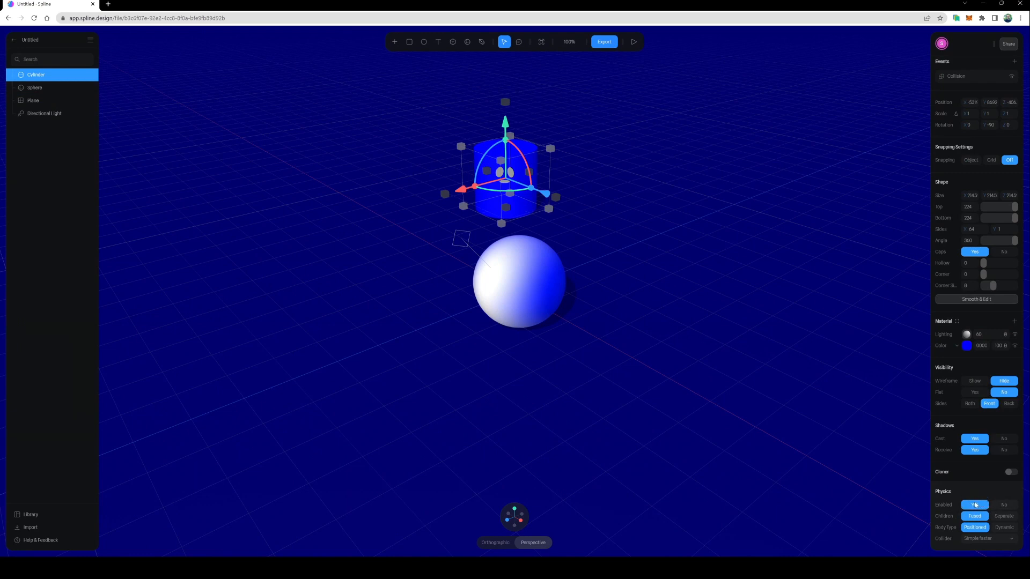
mouse_move(951, 533)
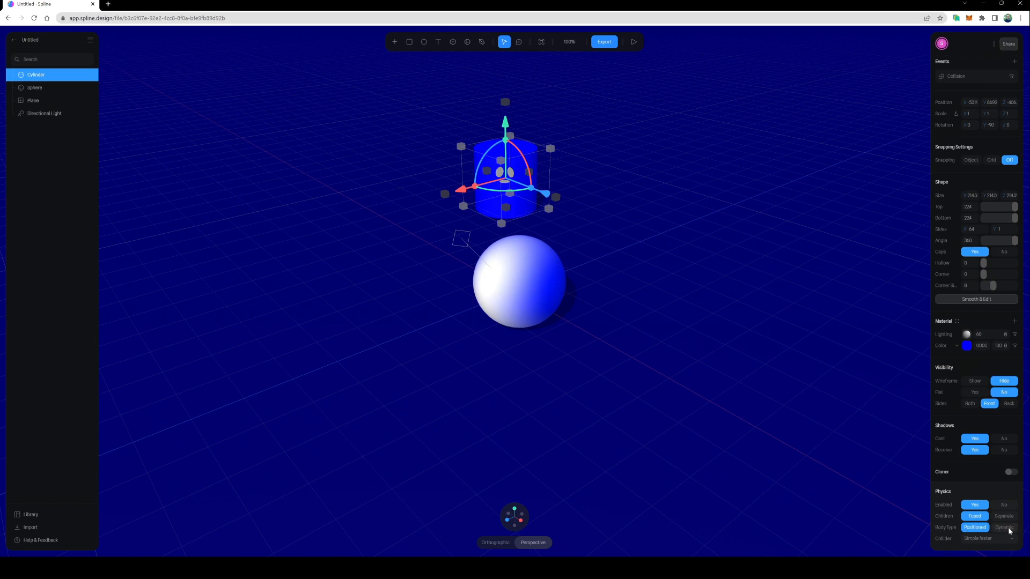
left_click(1004, 528)
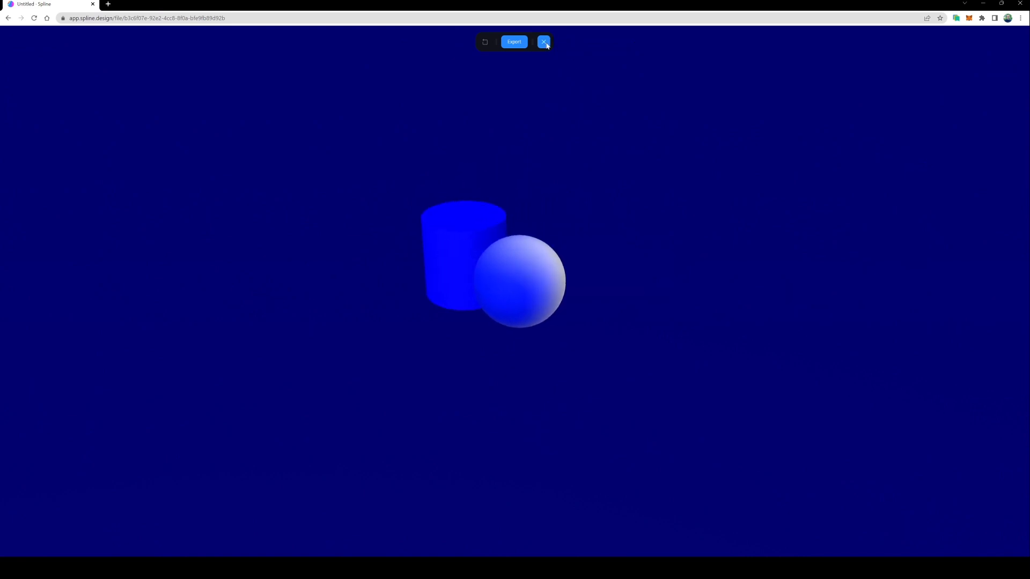
Step: Lower the cylinder's physics weight to 0.01 and rescale it to 0.53, 1.53, 0.53
left_click(544, 42)
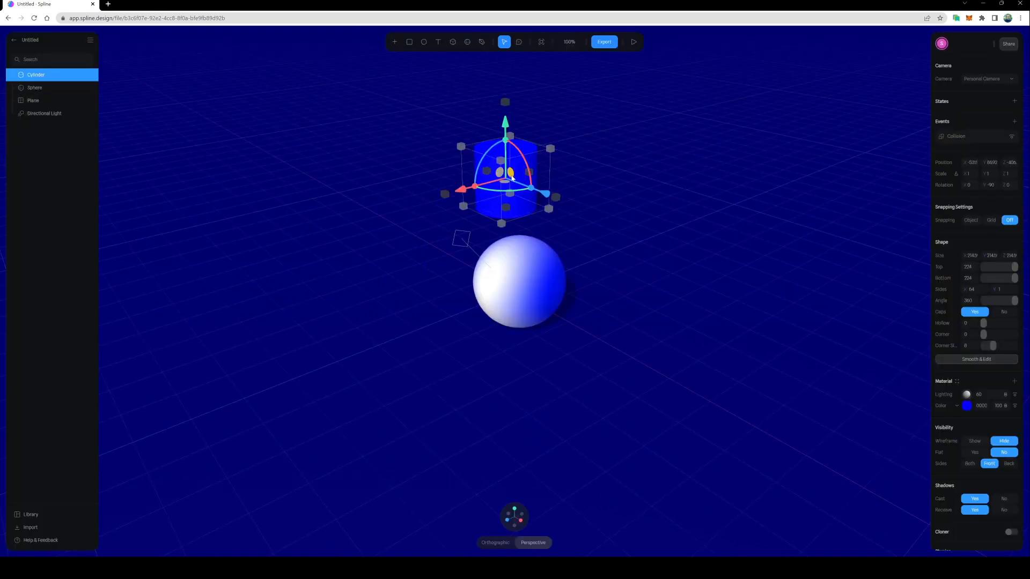
scroll("down", 3)
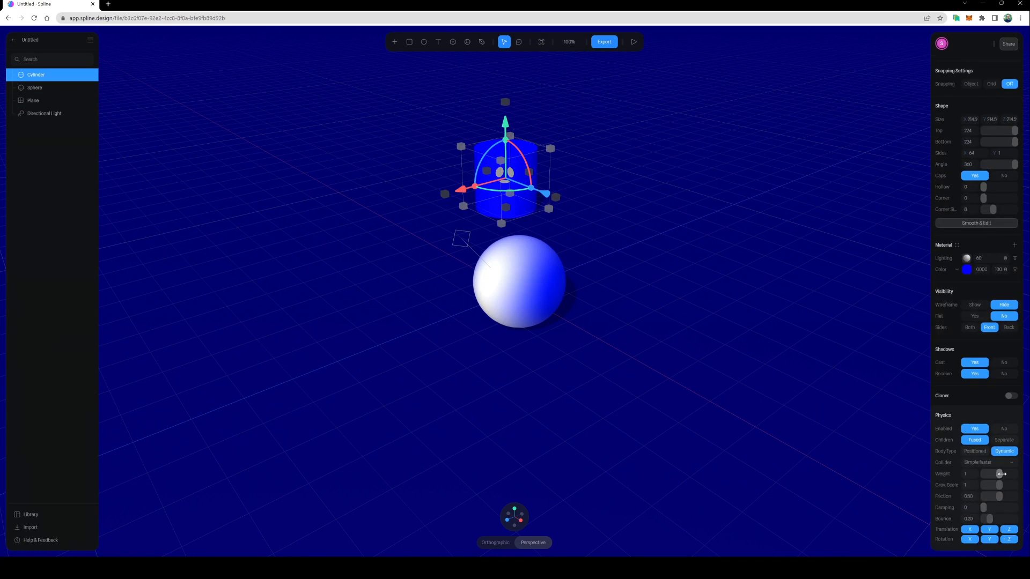
left_click_drag(998, 474, 991, 474)
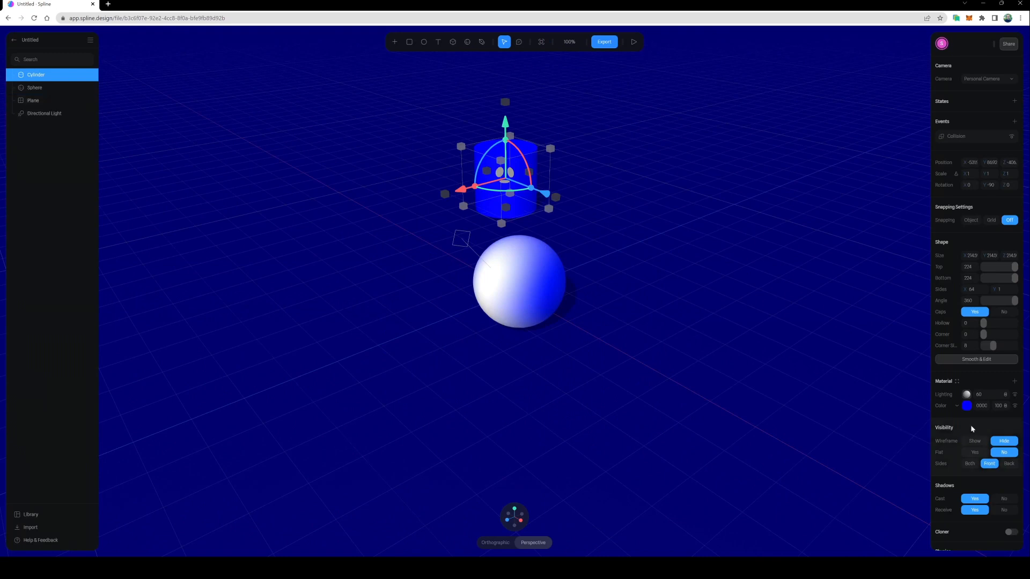
scroll("down", 3)
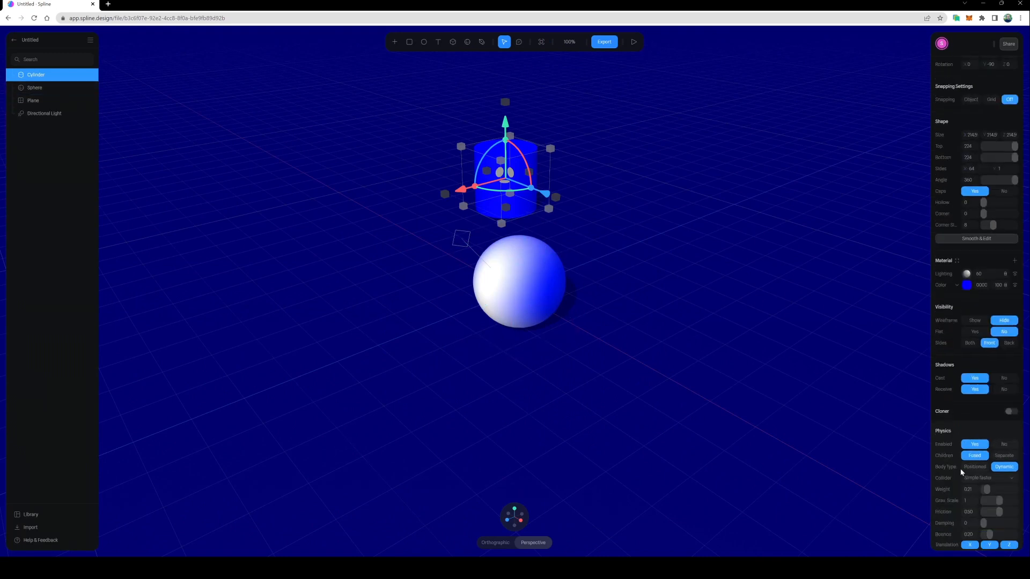
left_click_drag(992, 490, 983, 490)
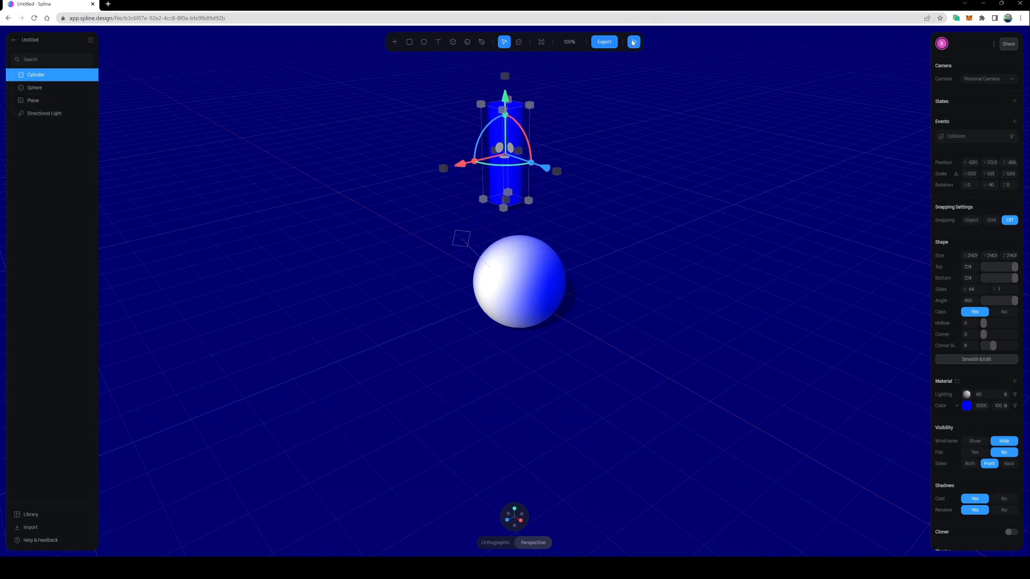
left_click(633, 42)
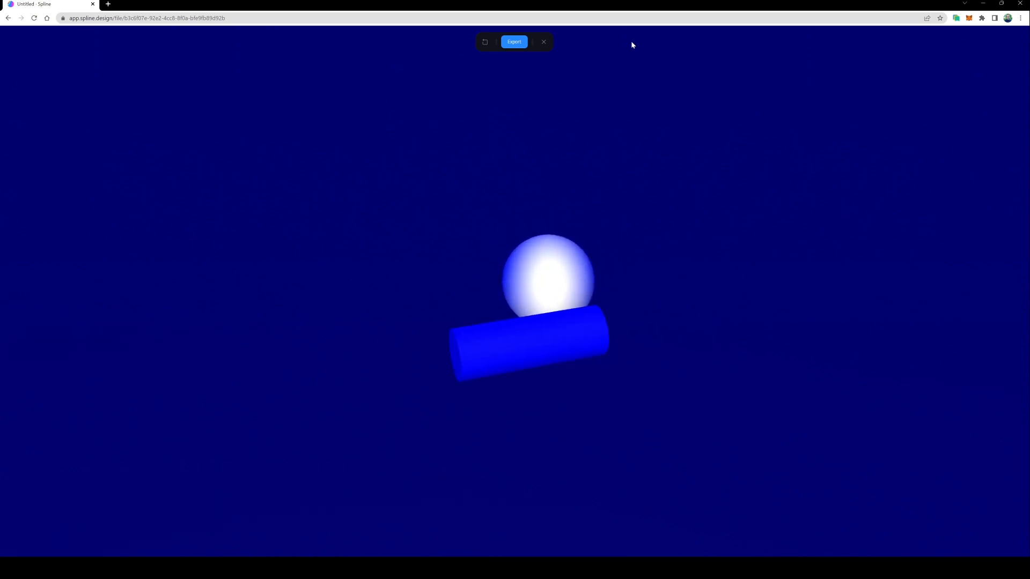
left_click(544, 41)
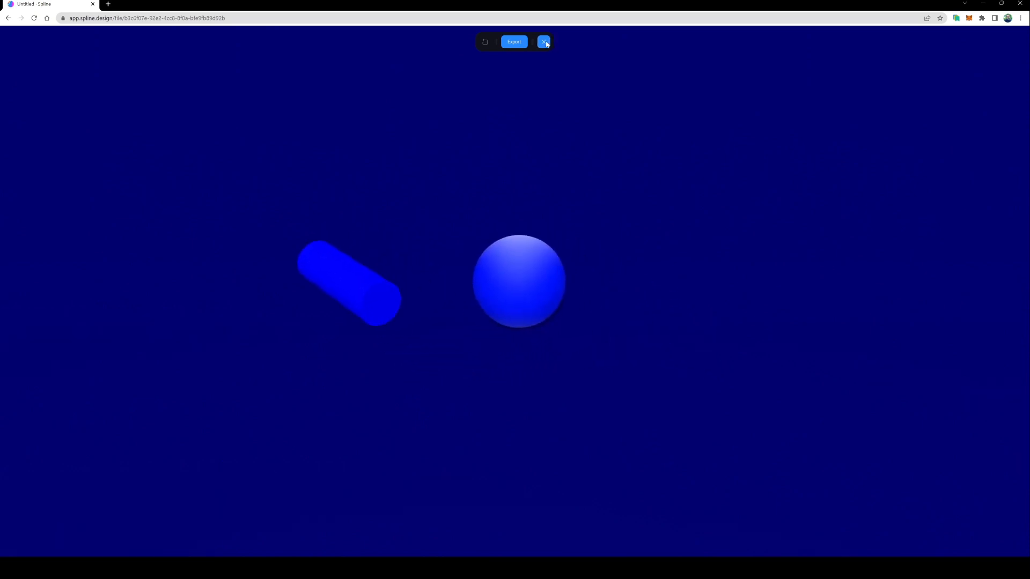
left_click(544, 42)
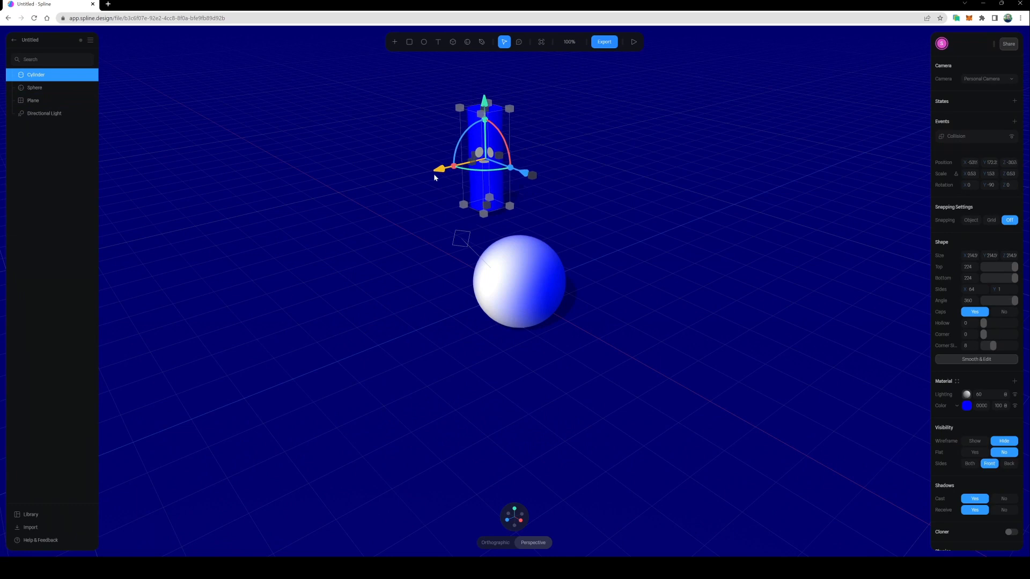
Step: Move the cylinder sideways along its axis and run the scene preview
left_click_drag(436, 169, 418, 176)
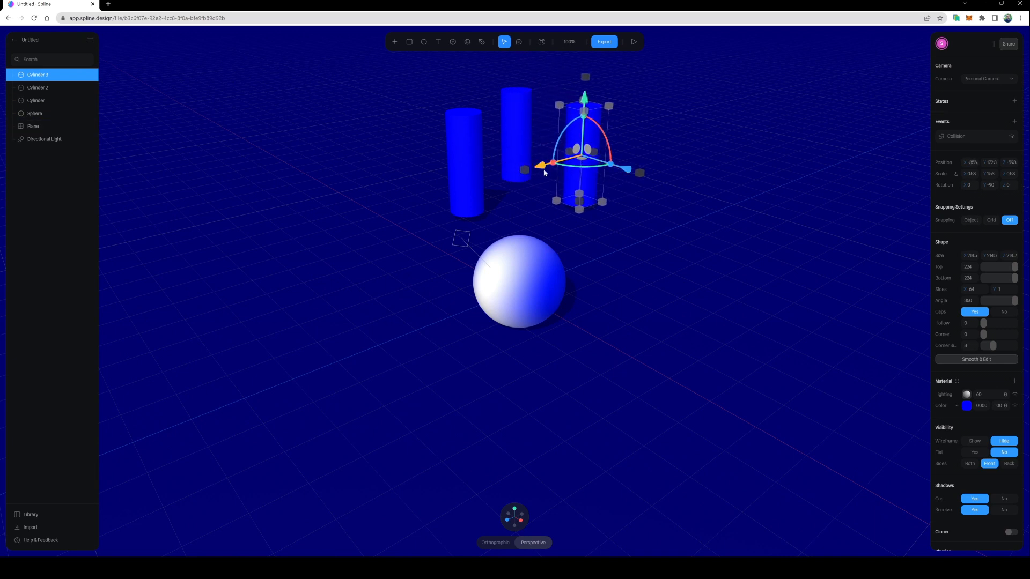
left_click(632, 42)
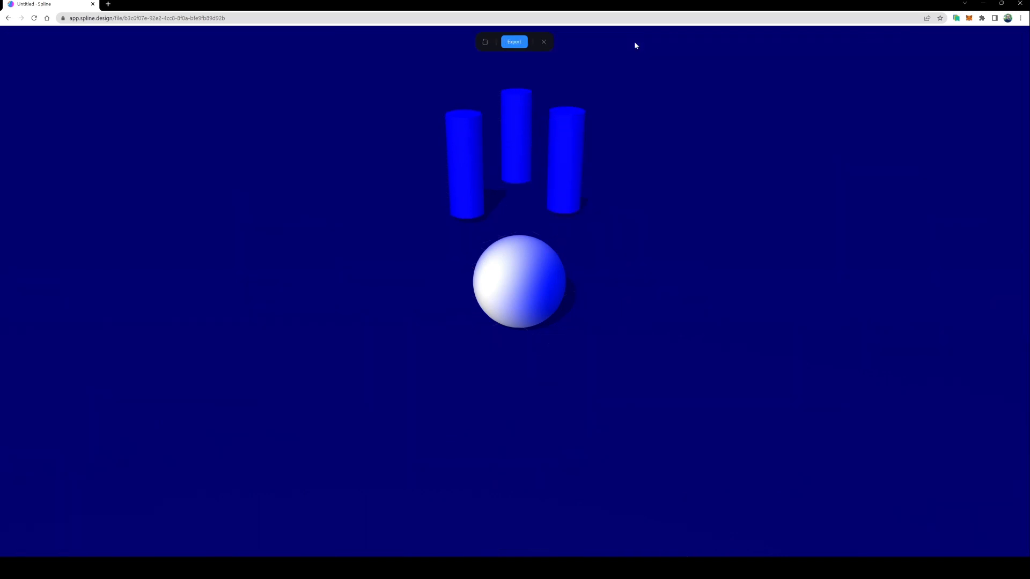